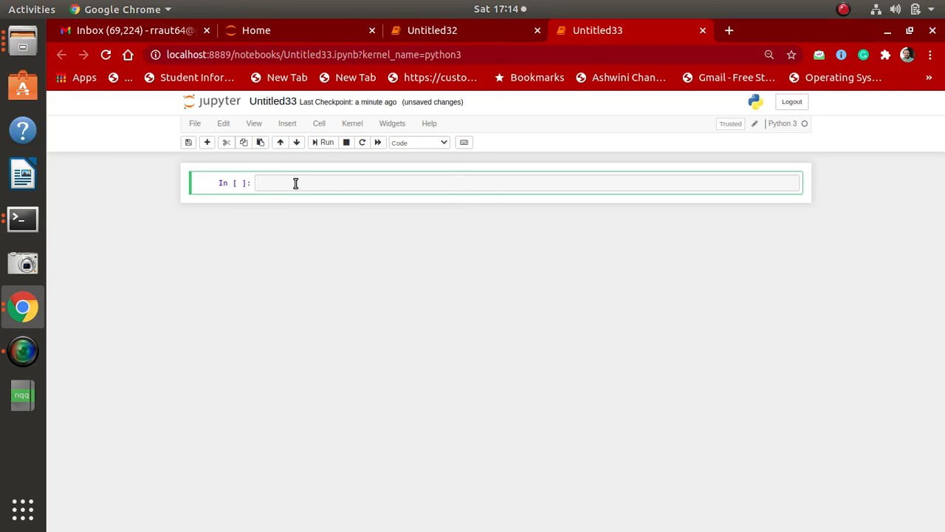
Define list = ["Apple","Mango","Orange"] with print(list) and run it to show the three fruits.
text(list =)
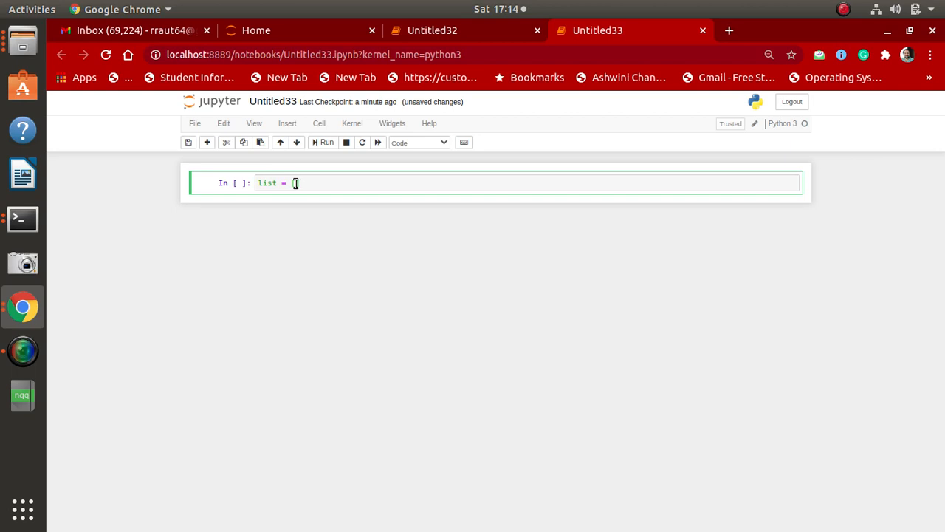
text([])
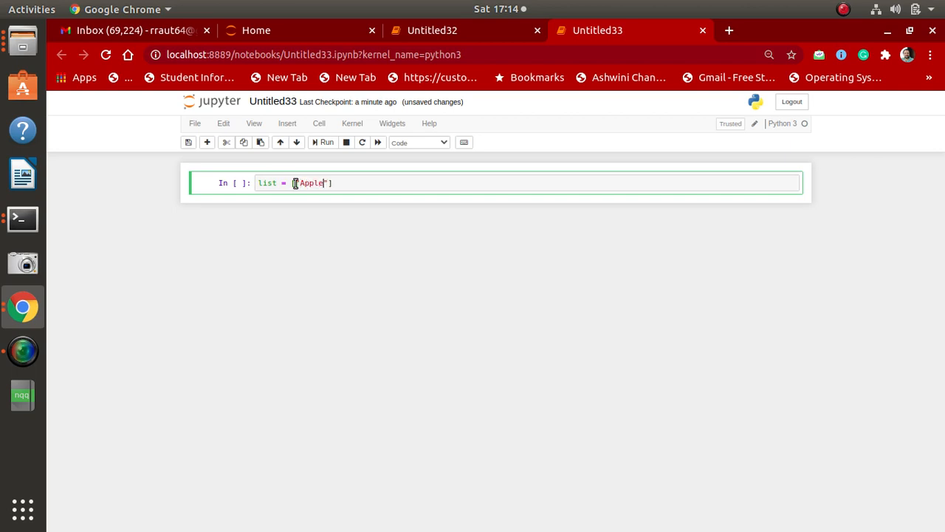
text(,")
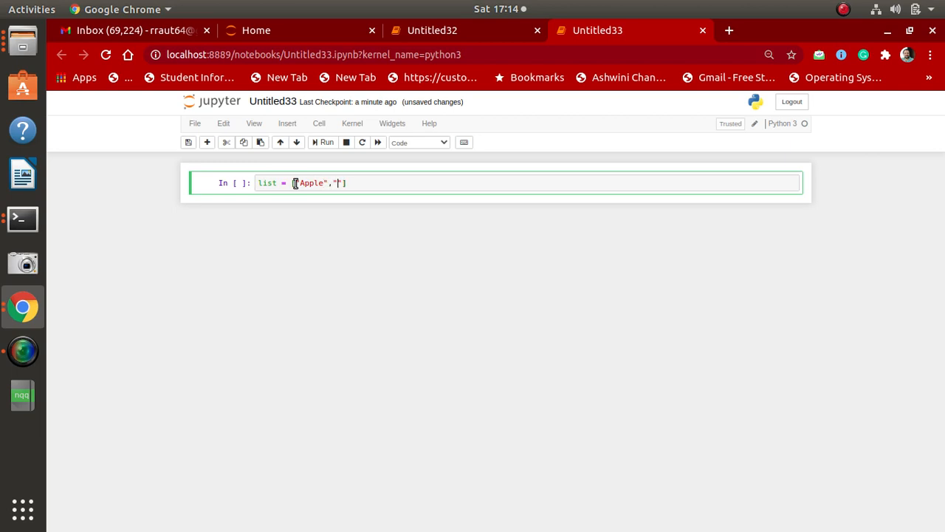
text(Mango)
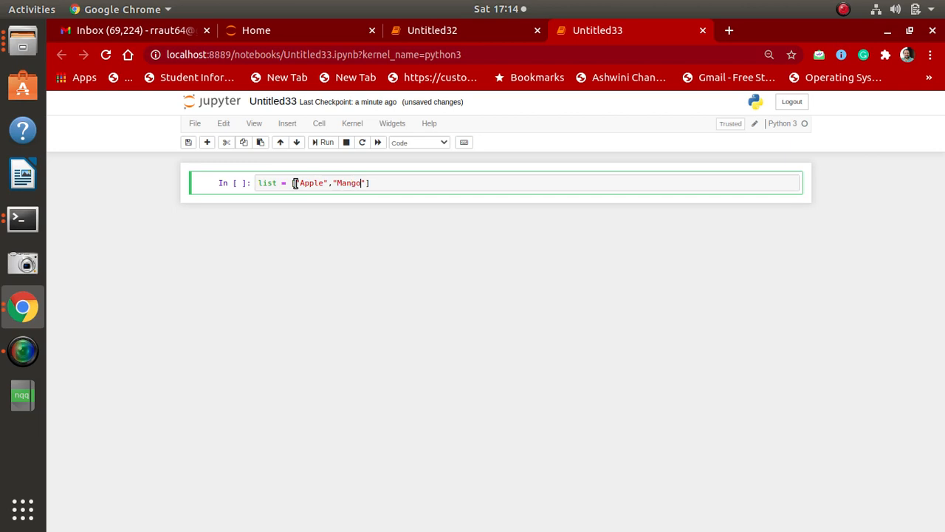
text(,"O)
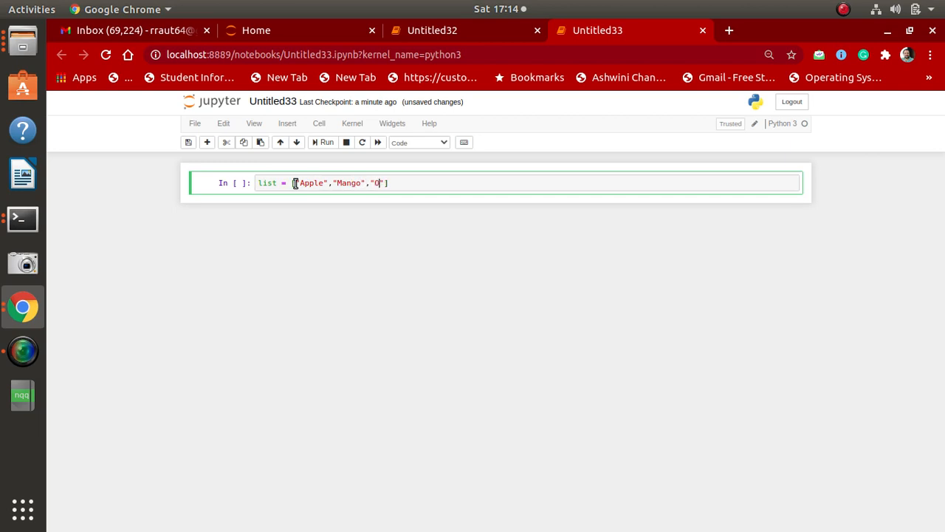
text(range)
text(pri)
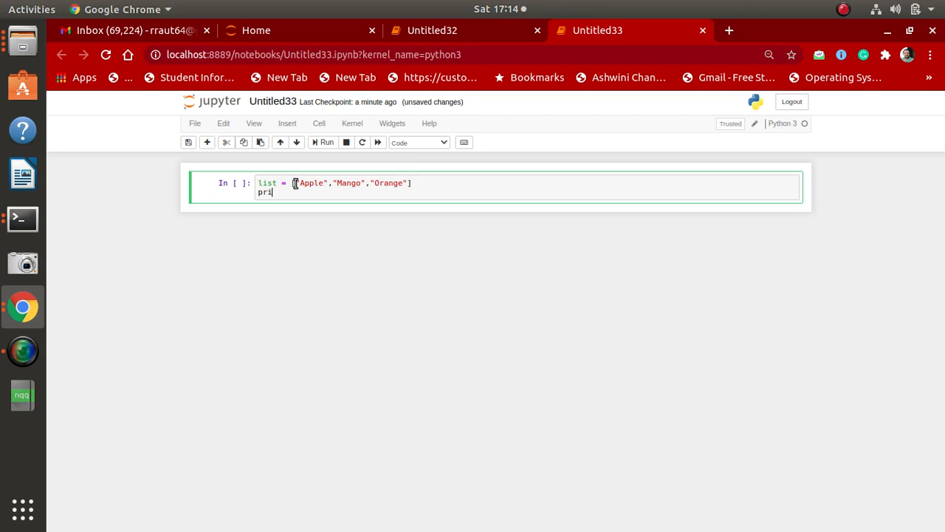
text(nt())
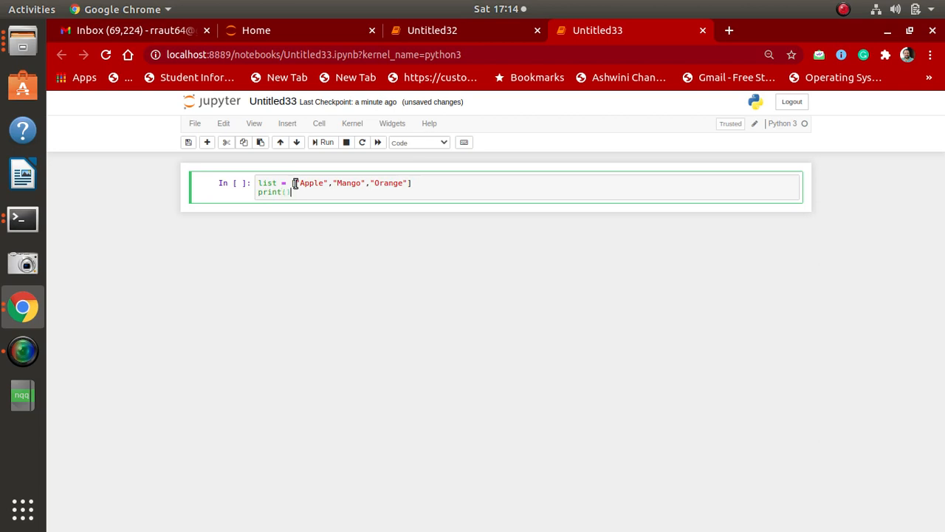
text(l)
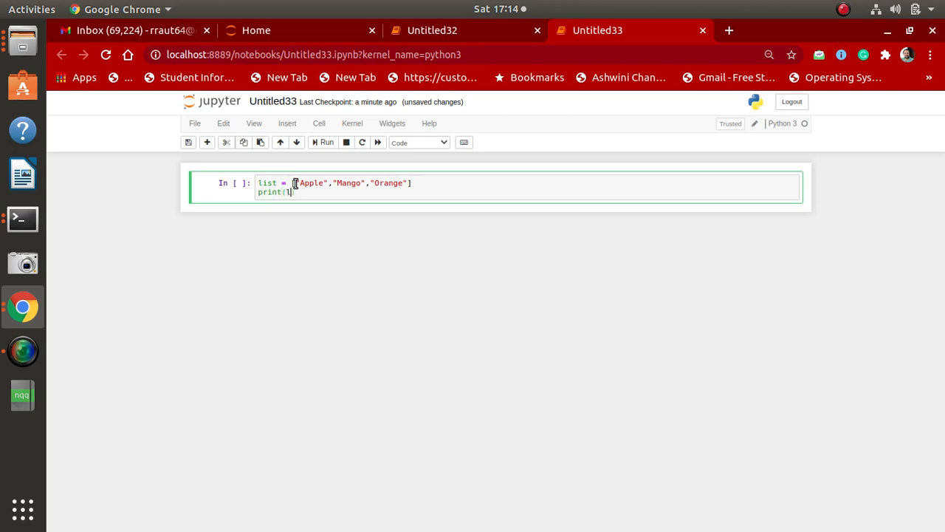
text(ist))
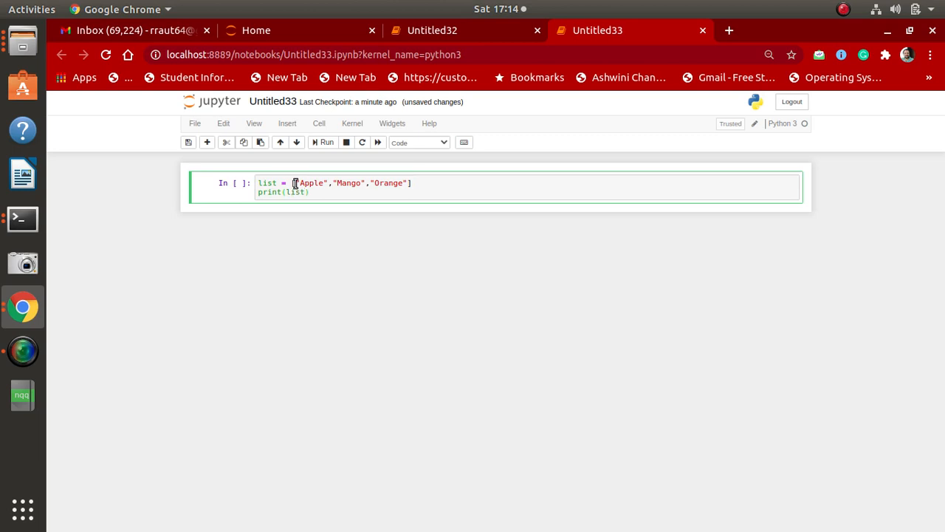
mouse_move(327, 142)
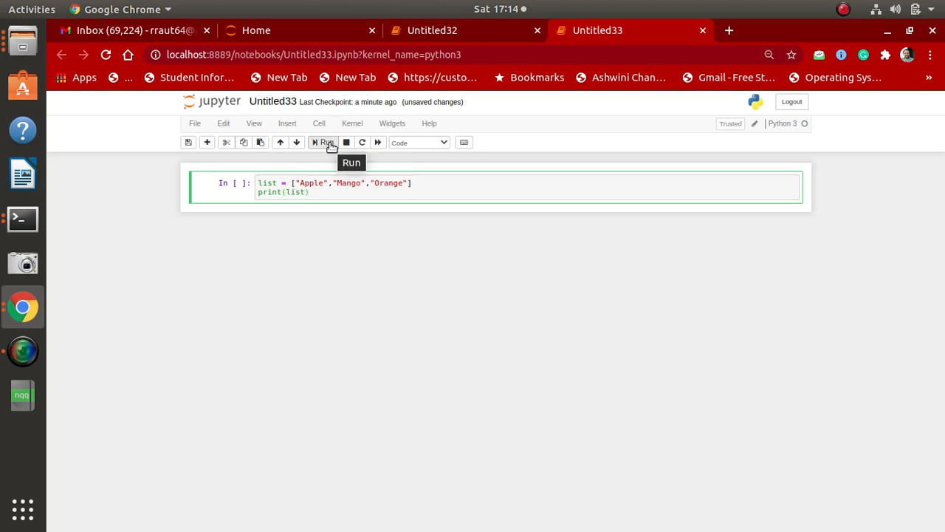
click(322, 142)
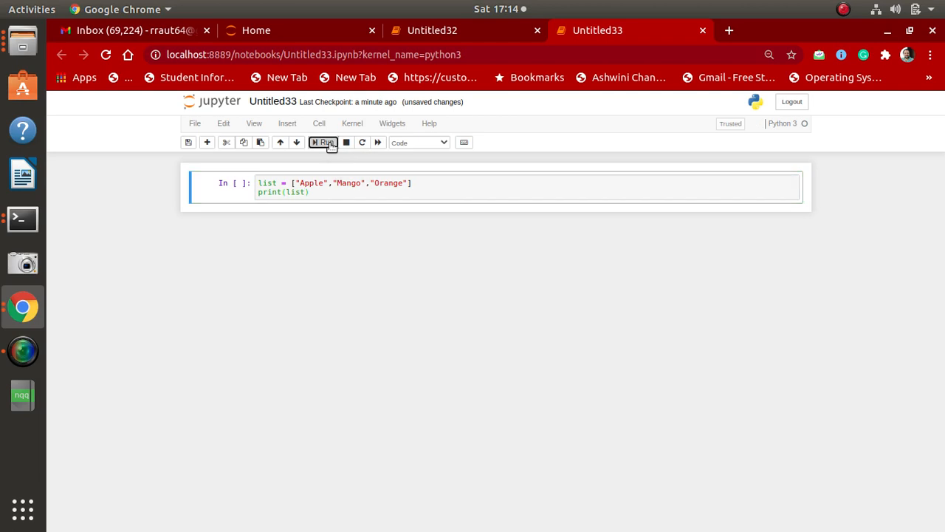
click(322, 142)
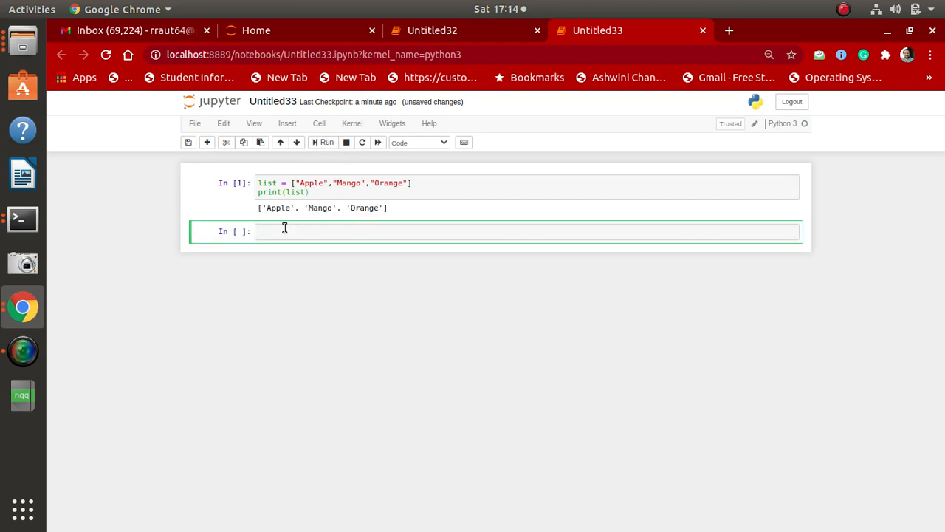
mouse_move(297, 224)
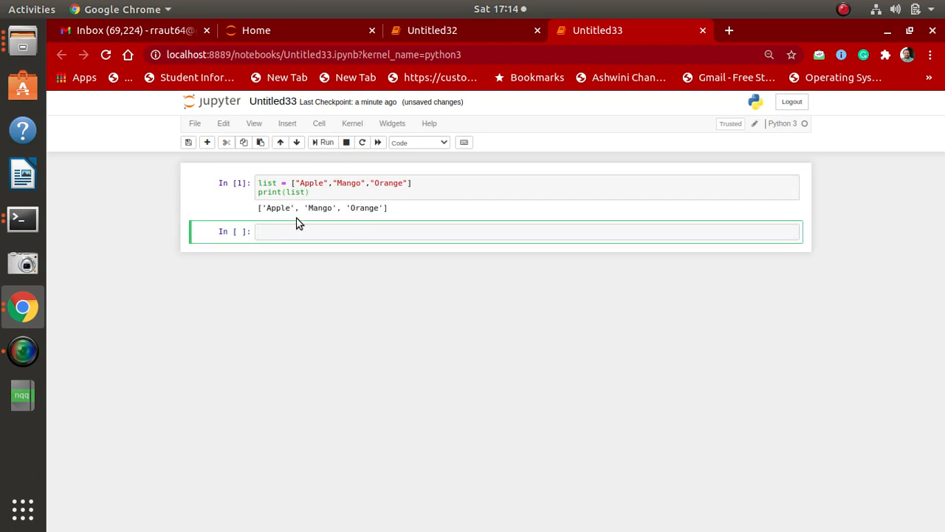
mouse_move(383, 224)
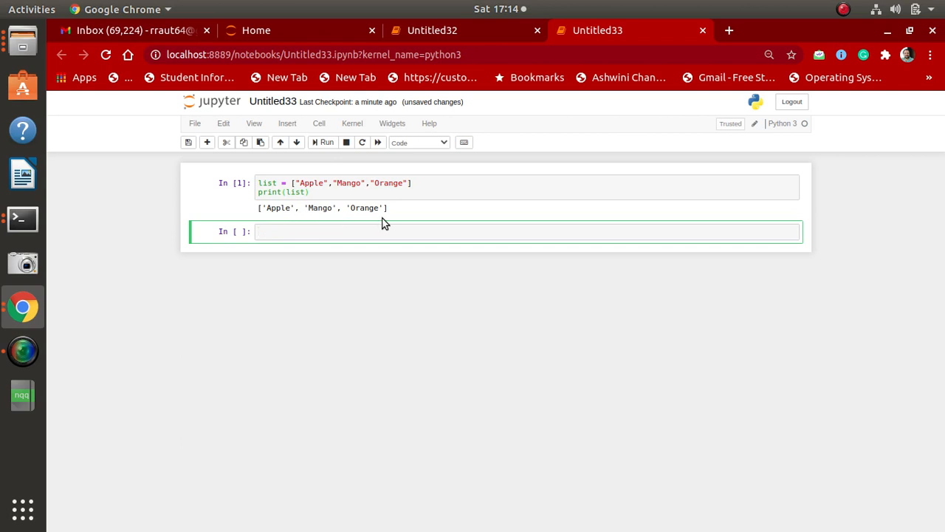
mouse_move(397, 227)
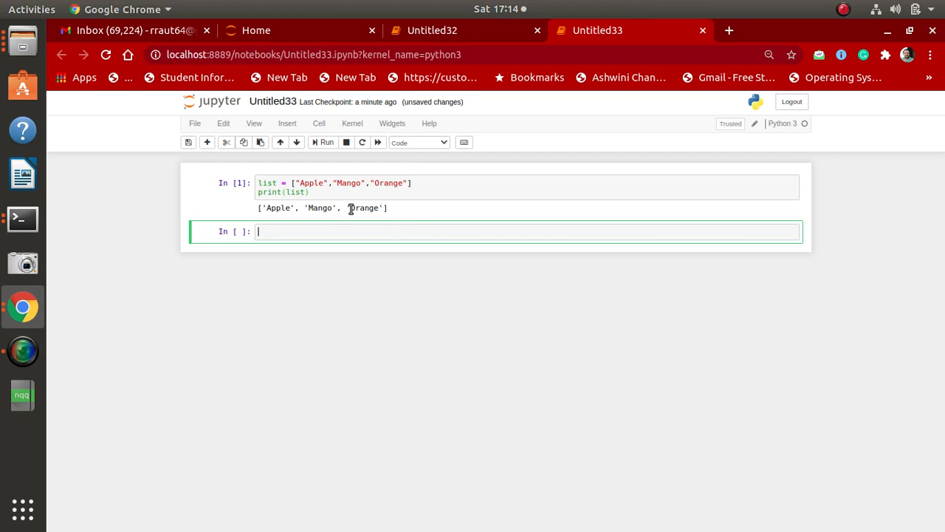
Add list.append("Pinapple") to the cell and run it, printing the four-item list.
click(425, 183)
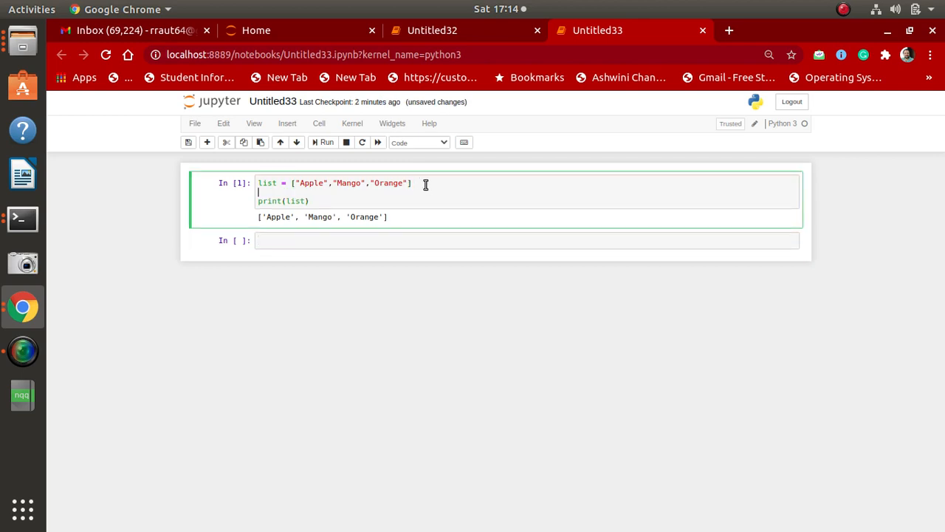
text(list.append)
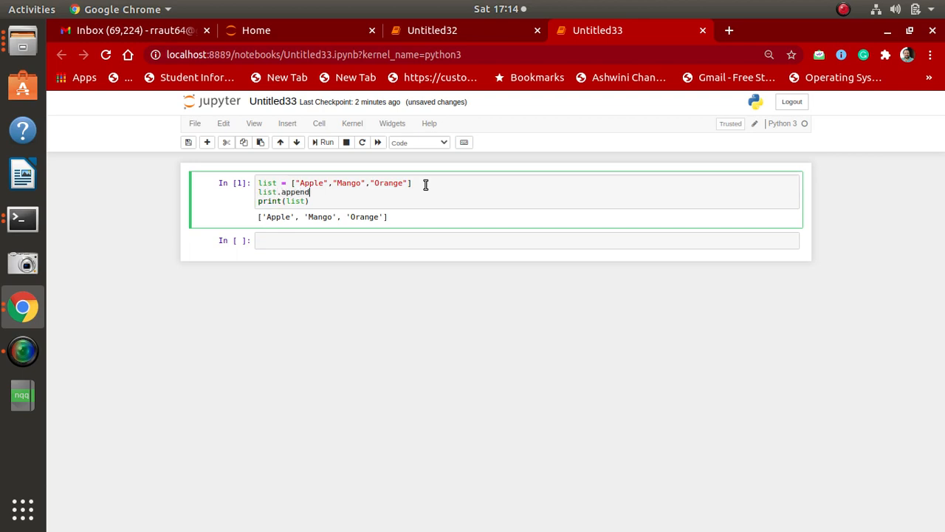
text(())
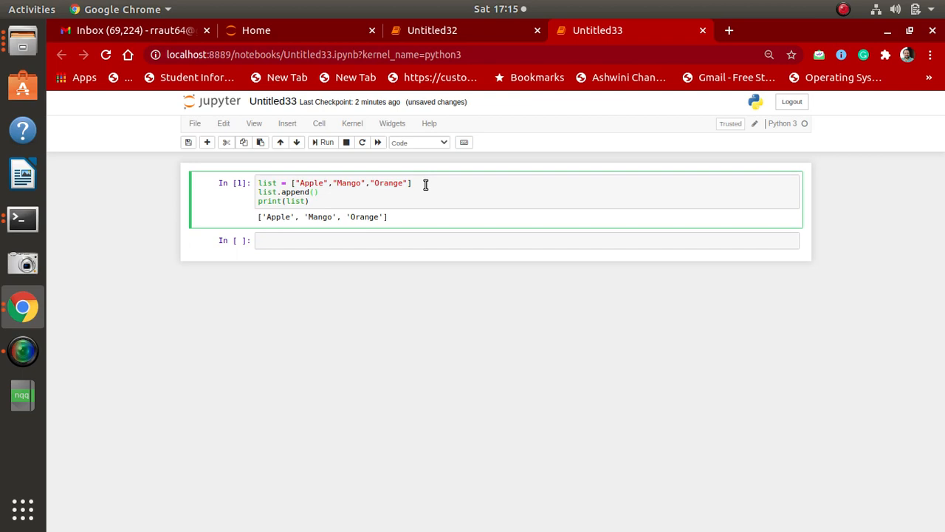
text("")
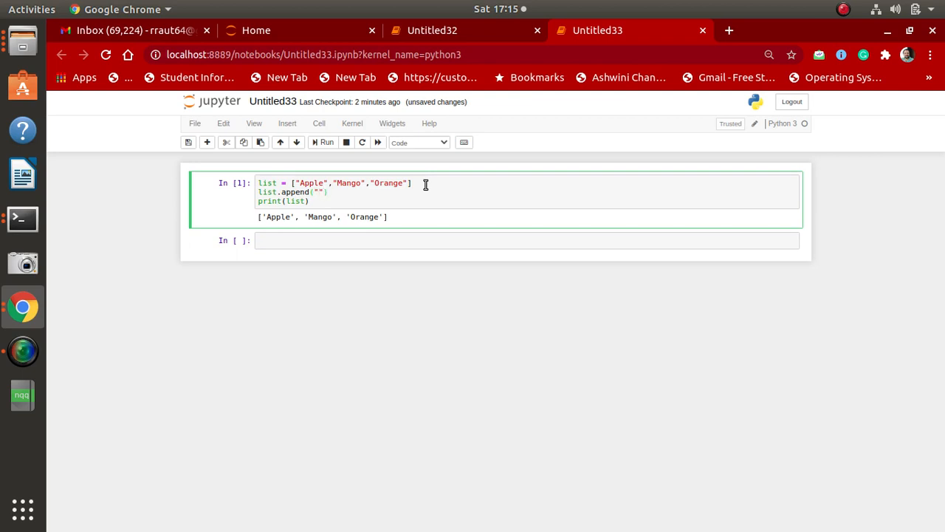
text(P)
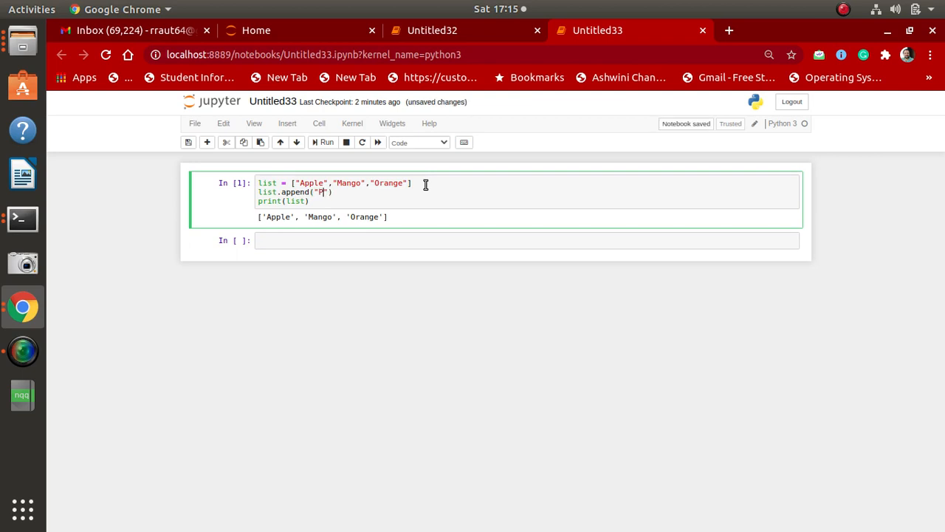
text(inapple)
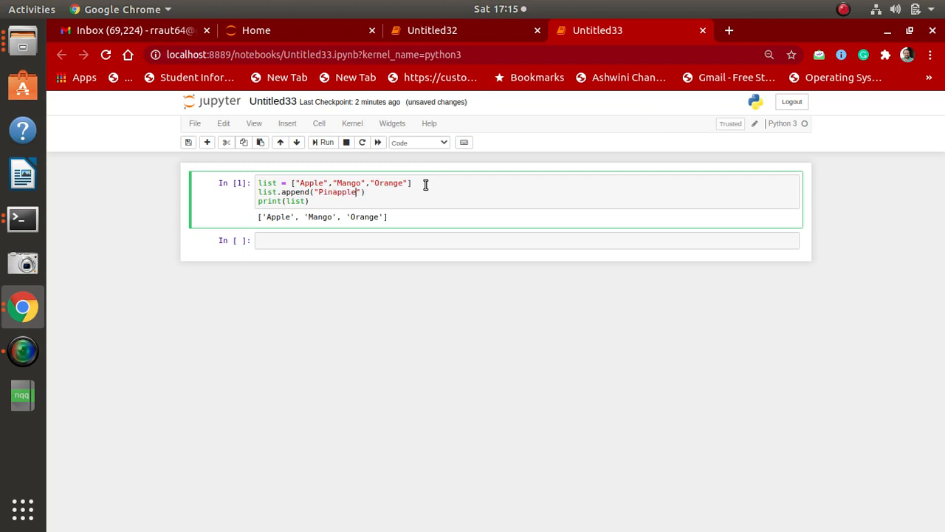
mouse_move(328, 164)
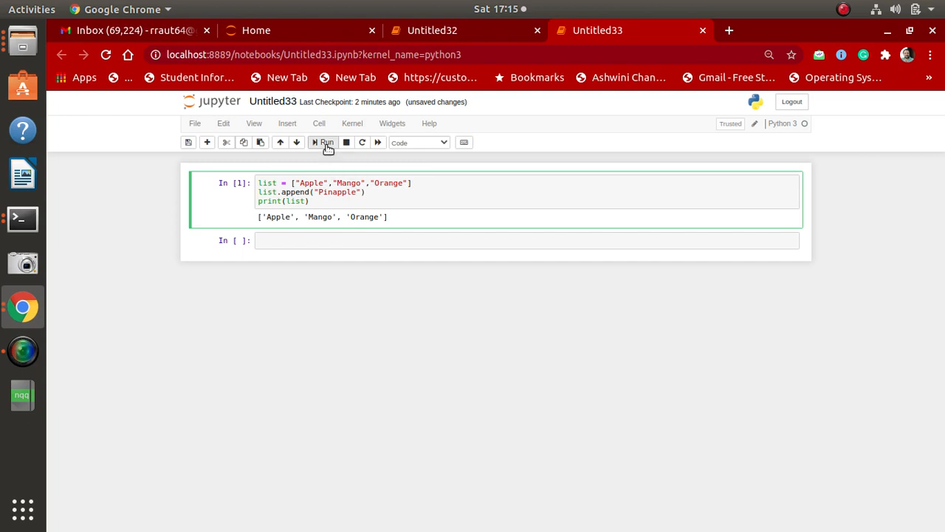
click(323, 142)
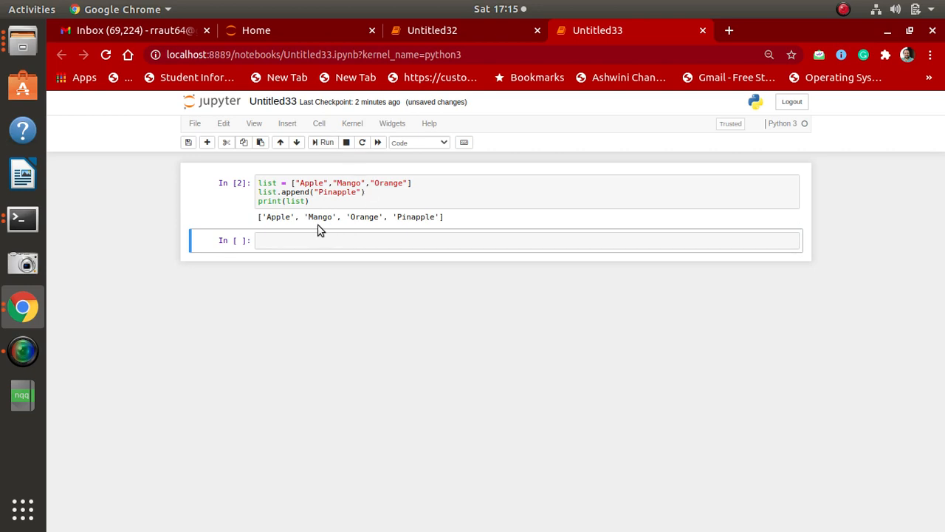
mouse_move(363, 195)
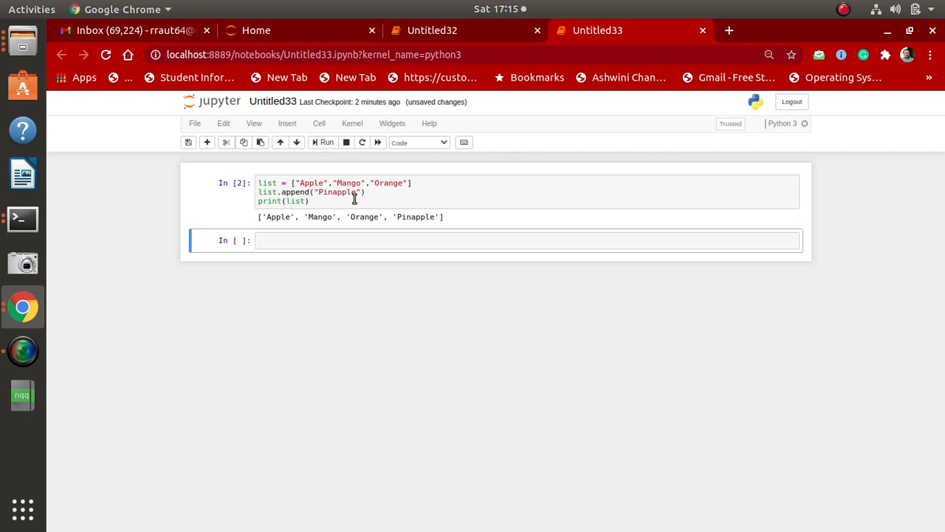
mouse_move(386, 198)
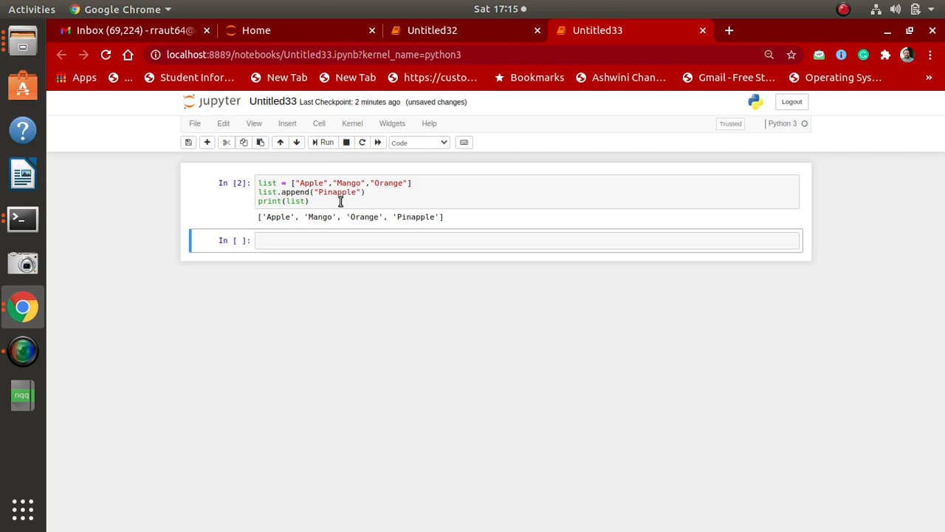
mouse_move(372, 192)
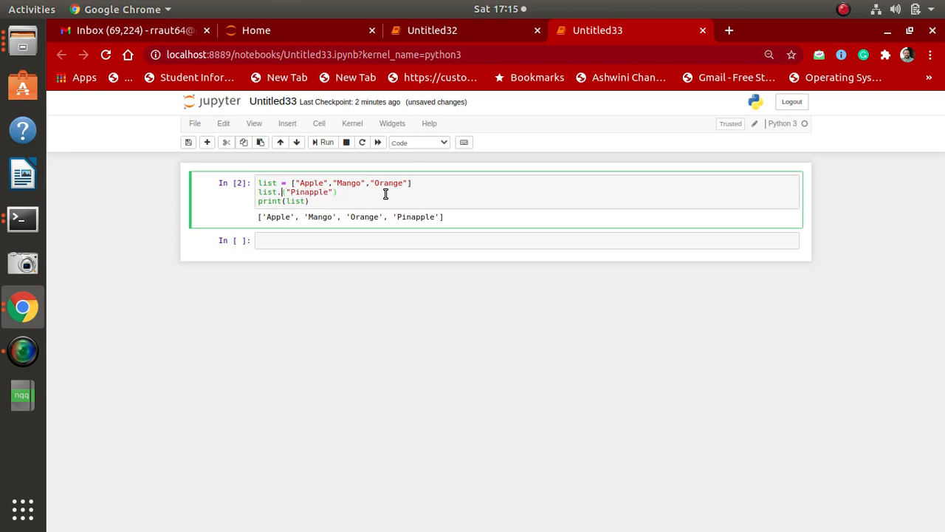
Change the line to list.insert(1,"Chiku") and run it, correcting the syntax error, to print ['Apple', 'Chiku', 'Mango', 'Orange'].
text(insert)
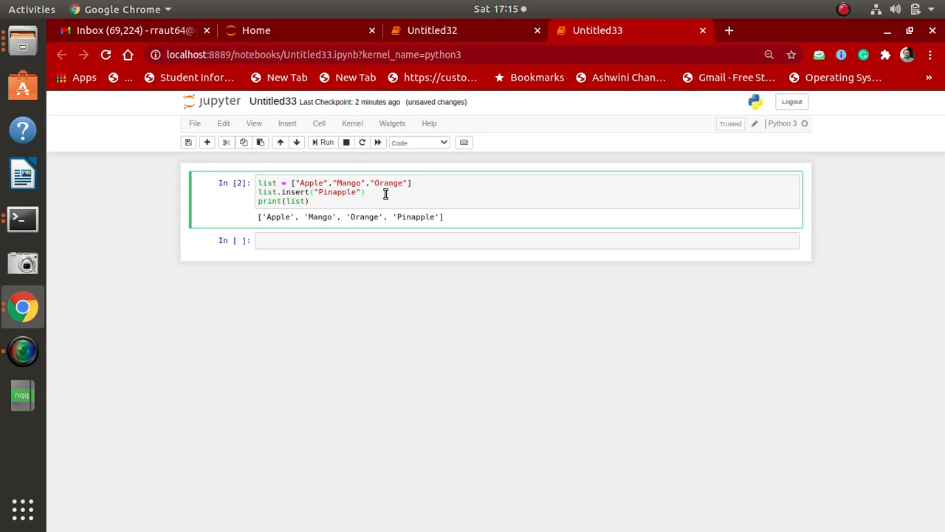
text(1)
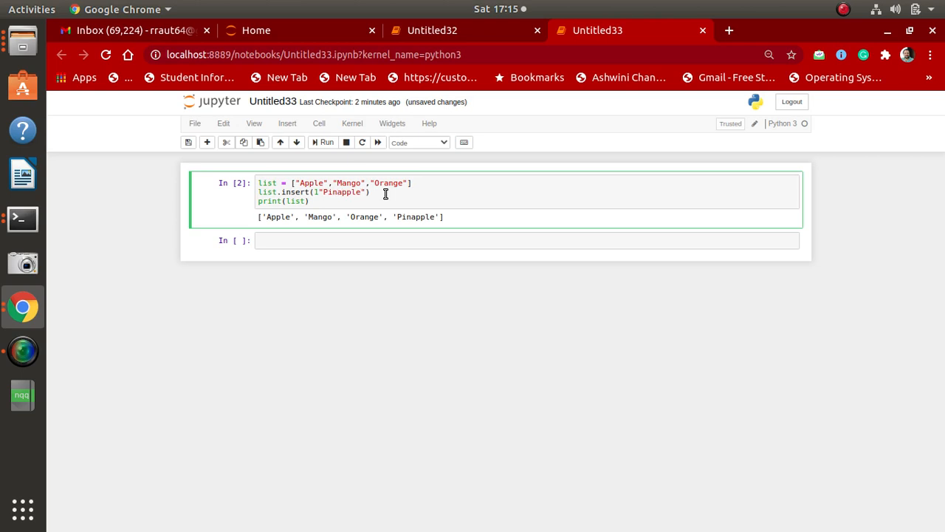
key(Backspace)
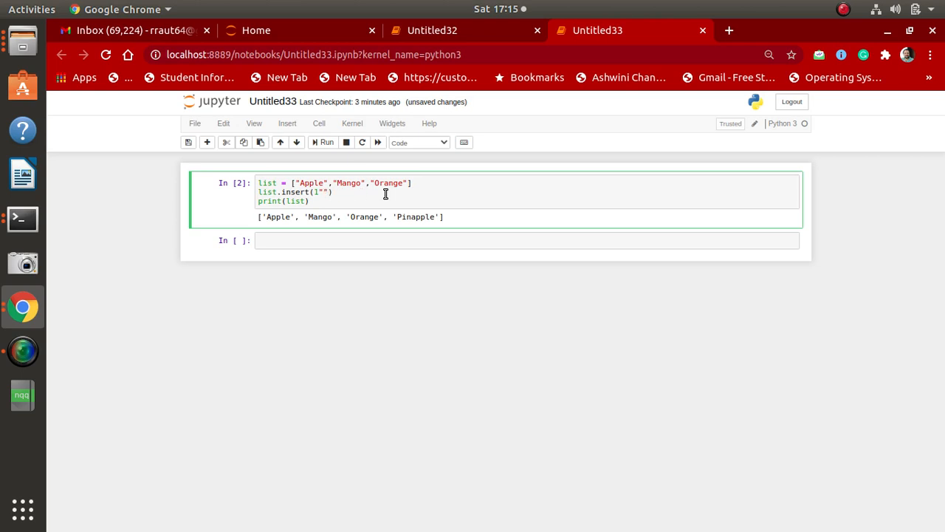
text(Chiku)
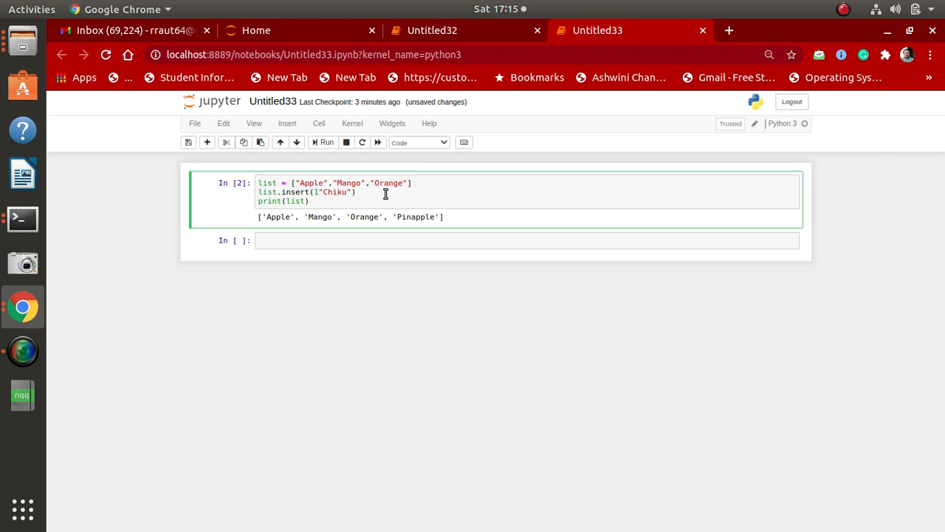
mouse_move(325, 141)
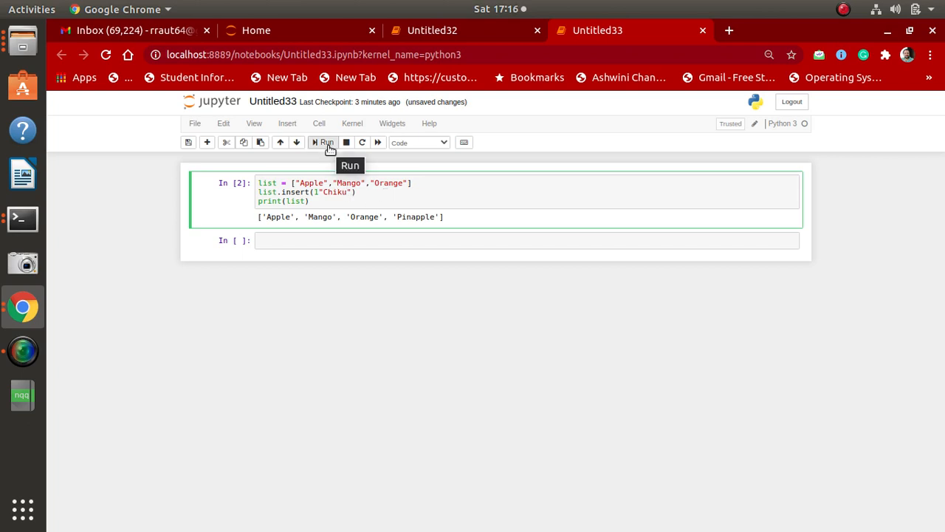
click(325, 142)
text(,)
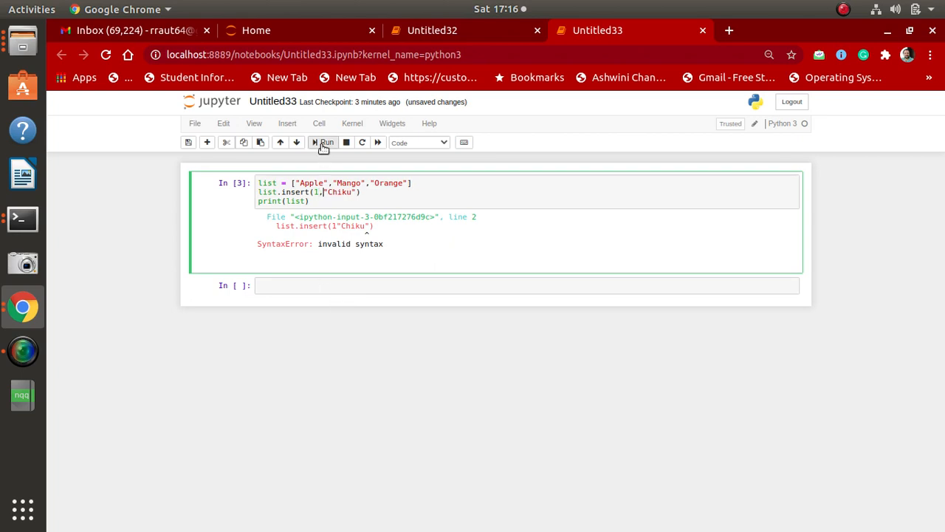
click(325, 142)
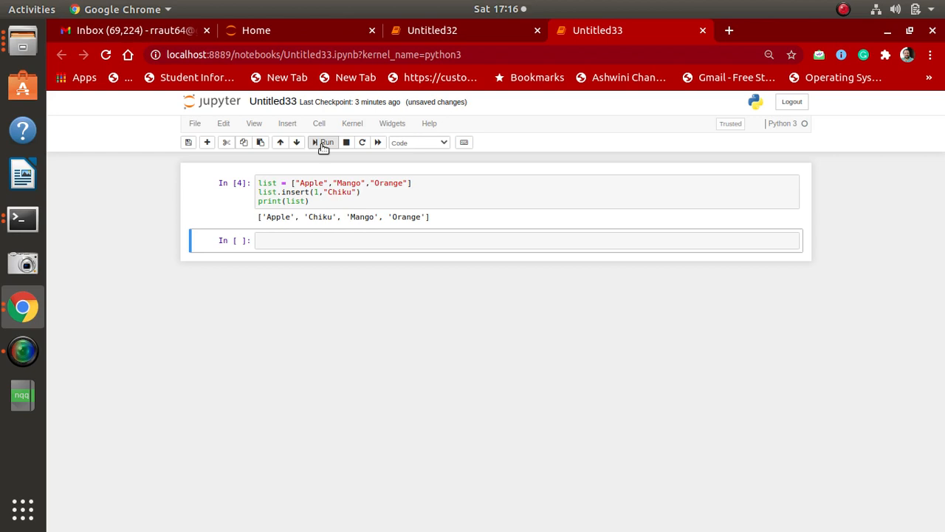
mouse_move(328, 229)
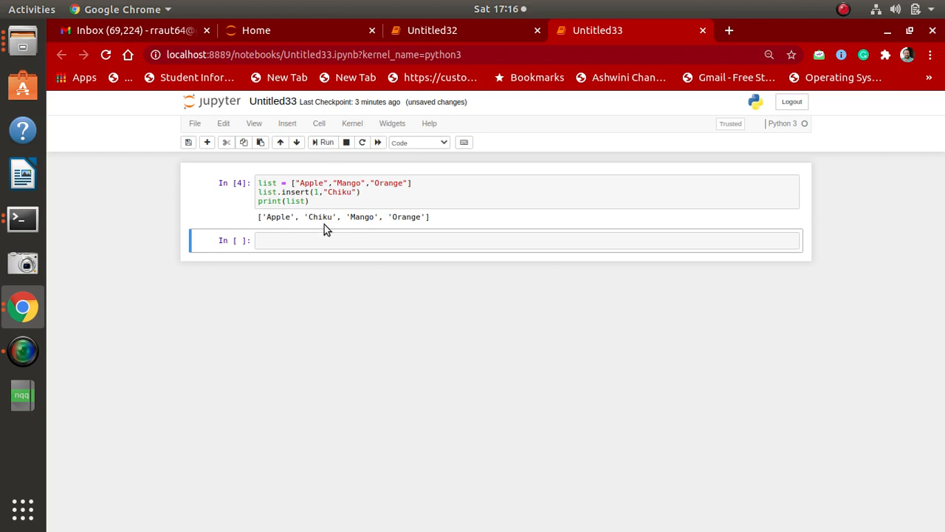
double_click(319, 215)
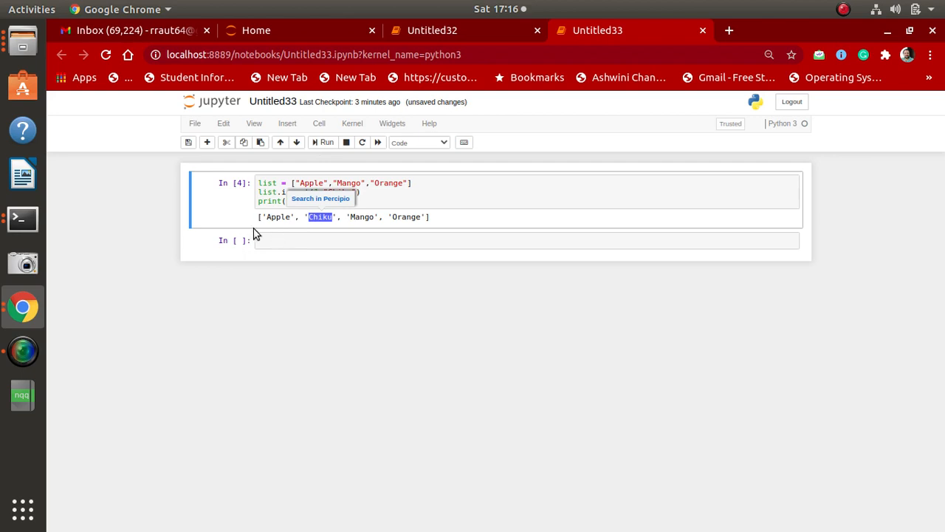
mouse_move(307, 183)
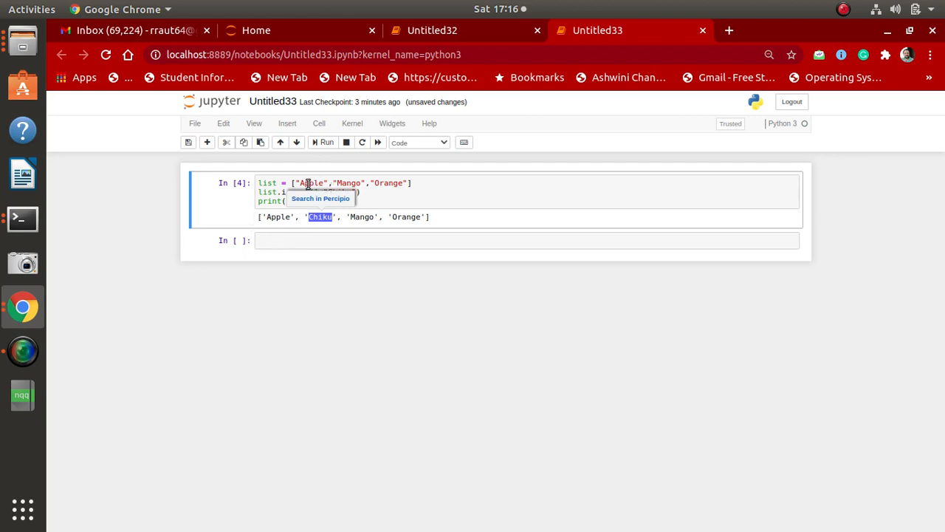
mouse_move(342, 280)
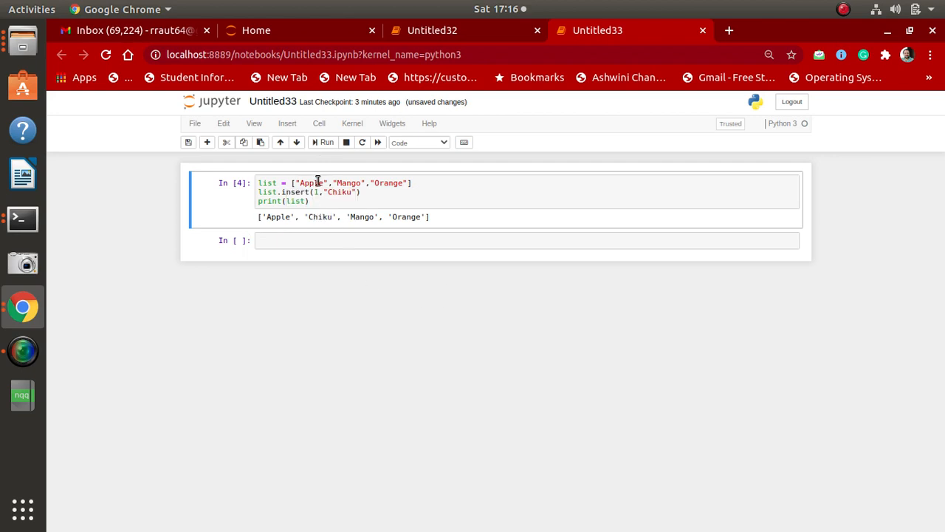
mouse_move(331, 216)
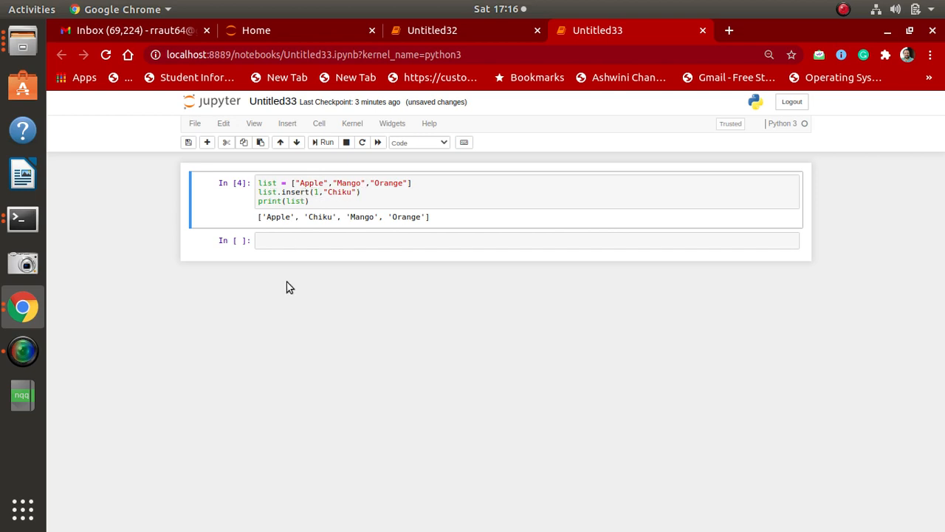
mouse_move(236, 319)
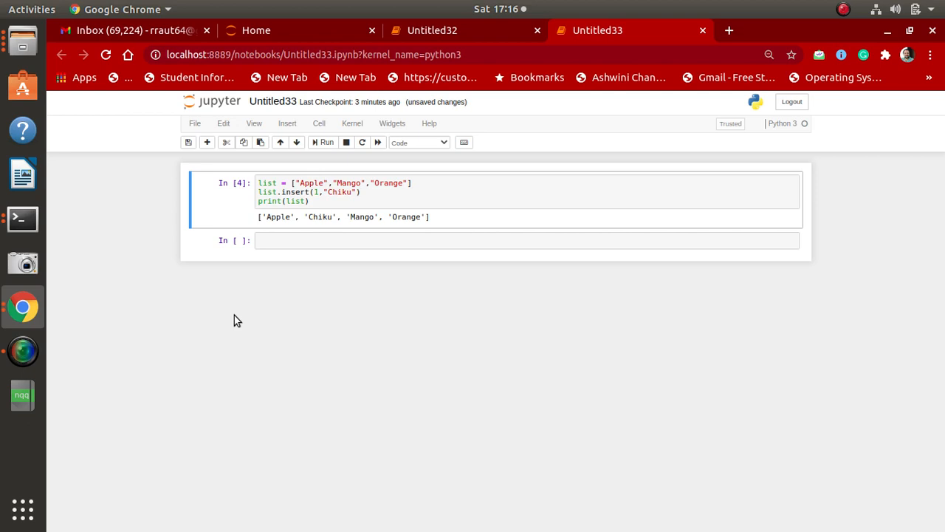
mouse_move(51, 359)
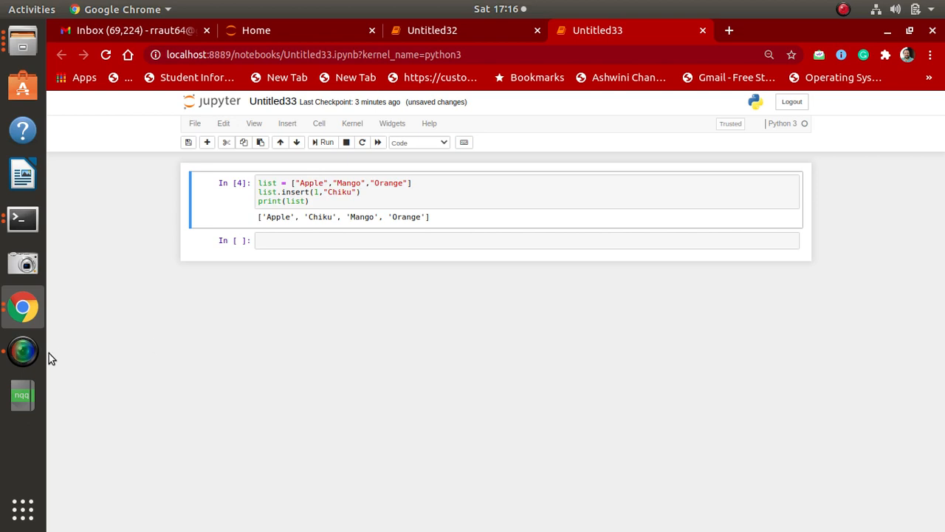